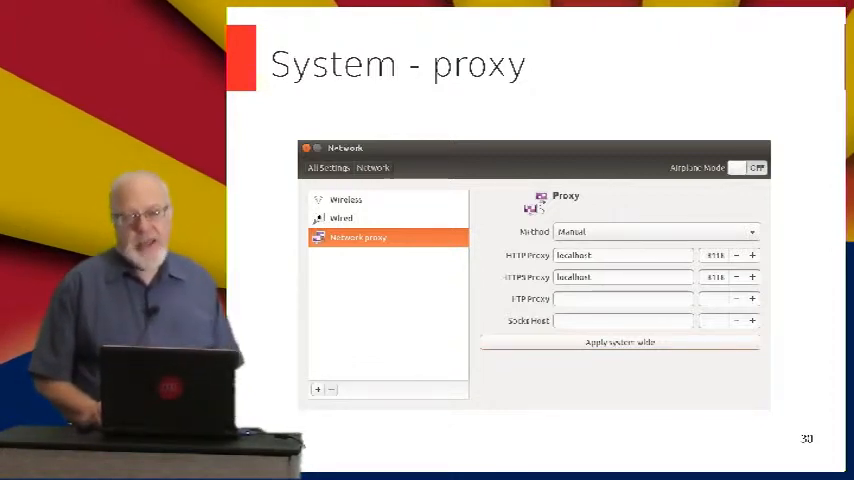
key(Right)
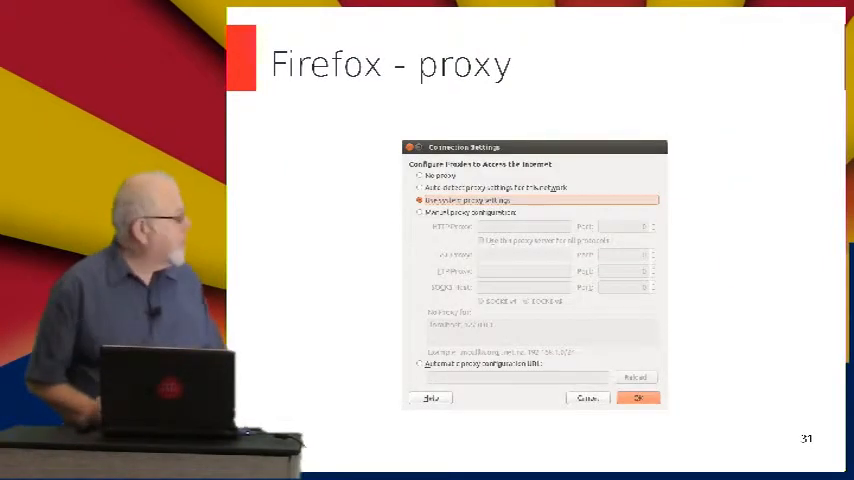